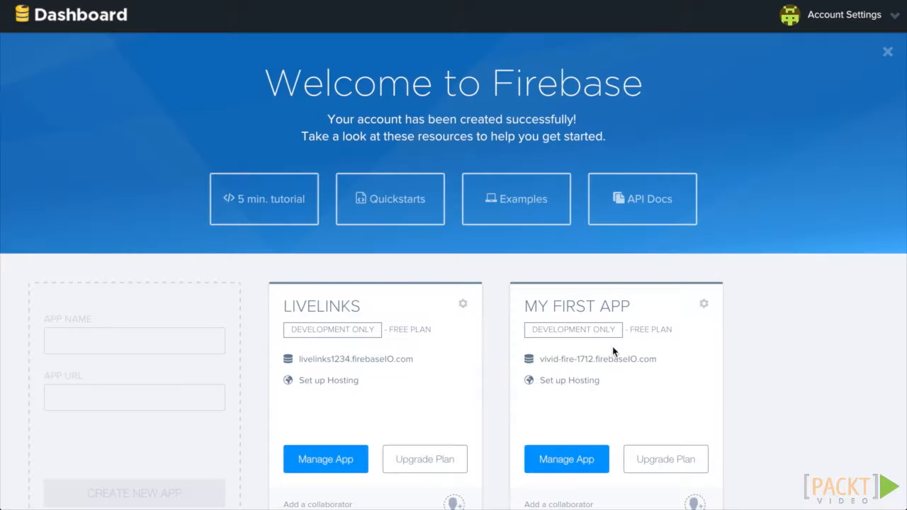
# Go to the LIVELINKS app's Login & Auth settings and reach the Authorized Domains field
pyautogui.scroll(-3)
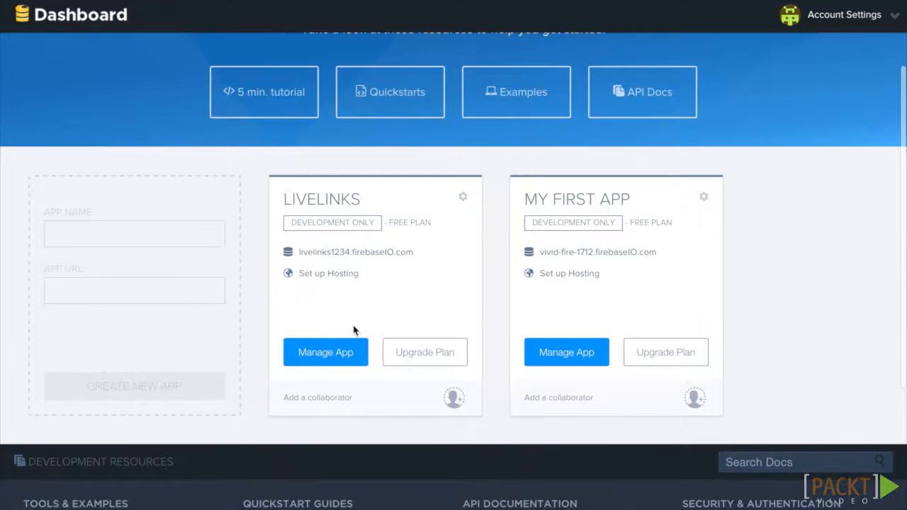
pyautogui.click(325, 351)
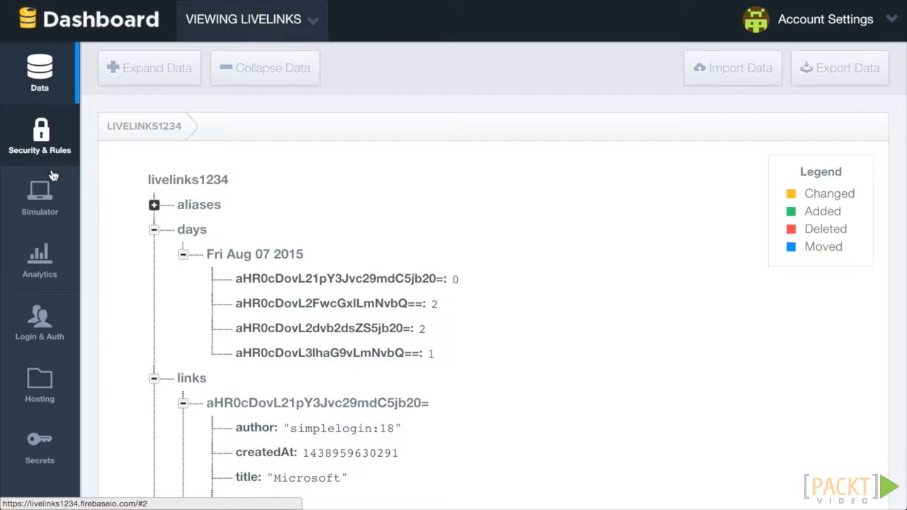
pyautogui.click(40, 319)
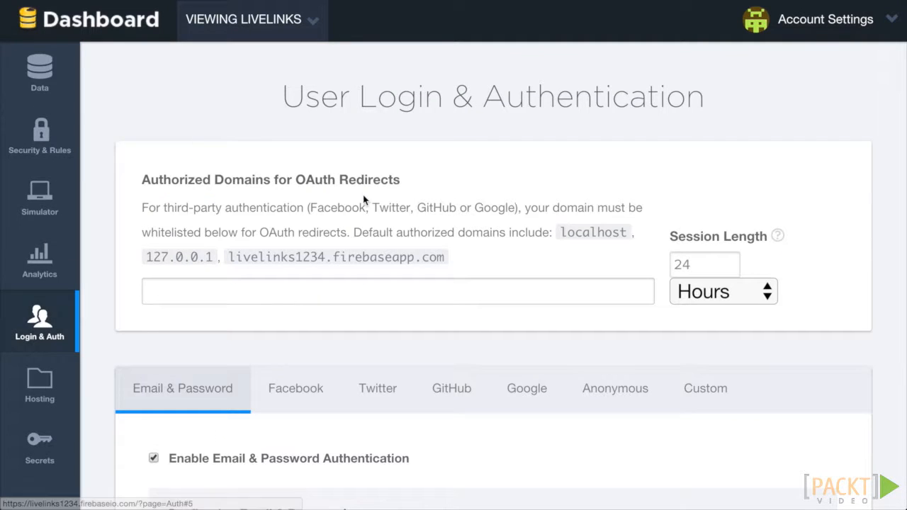
pyautogui.scroll(-3)
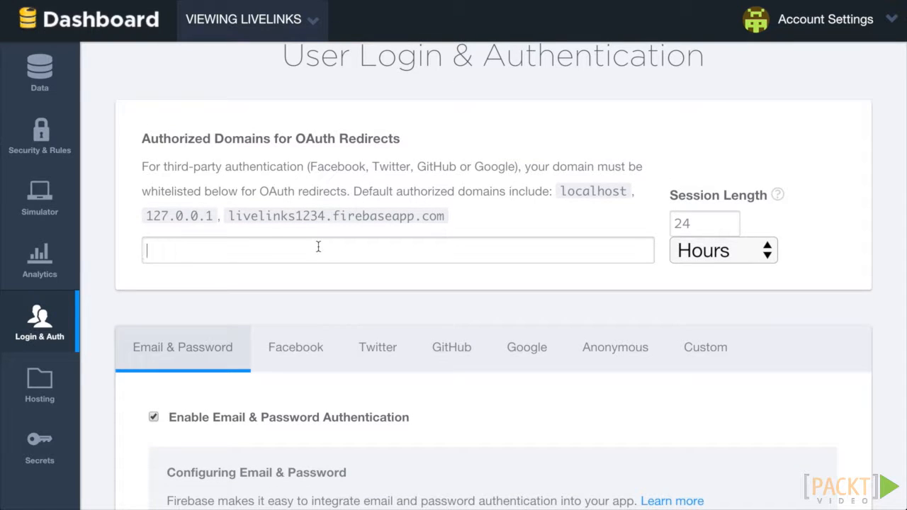
pyautogui.moveTo(452, 84)
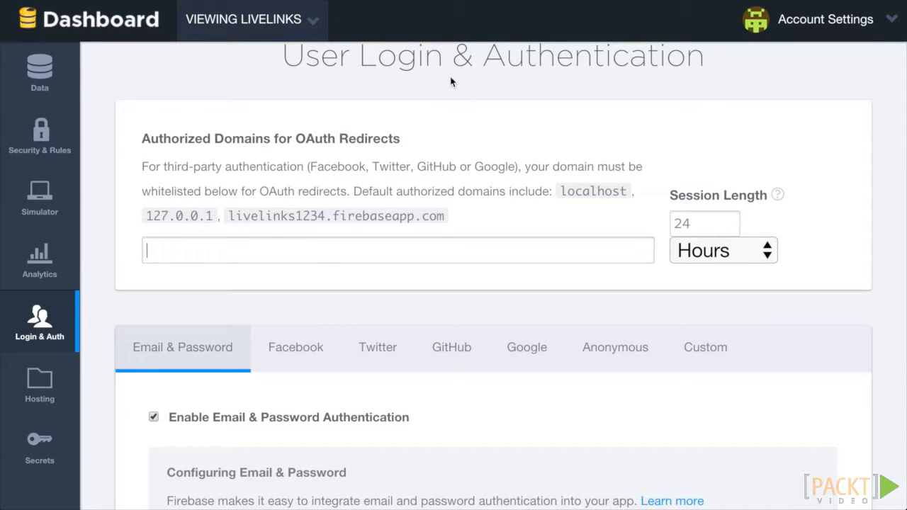
# Add livelinks.com as an authorized OAuth redirect domain, keeping session length in Hours
pyautogui.write('livelink')
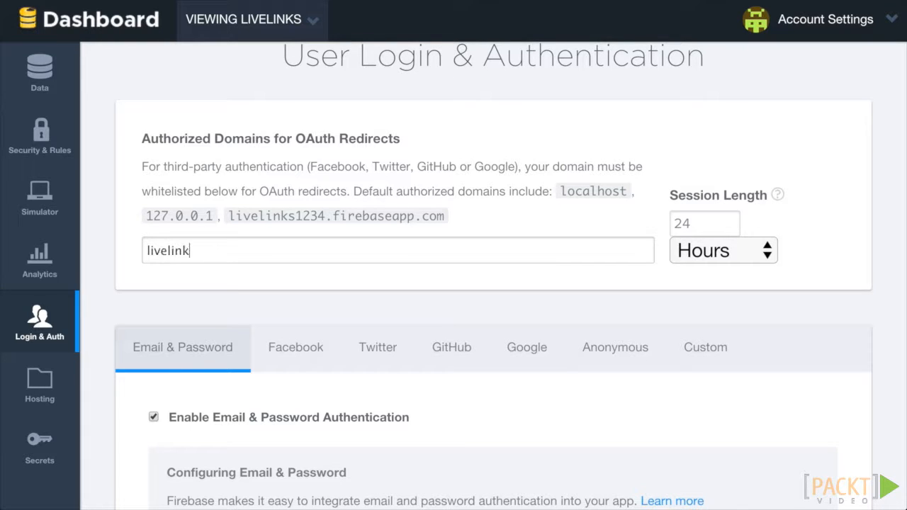
pyautogui.write('s.com')
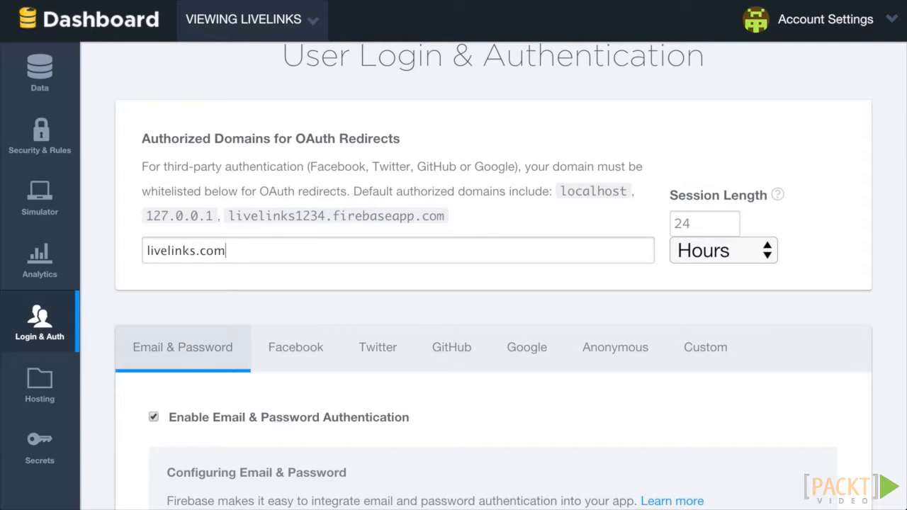
pyautogui.click(723, 249)
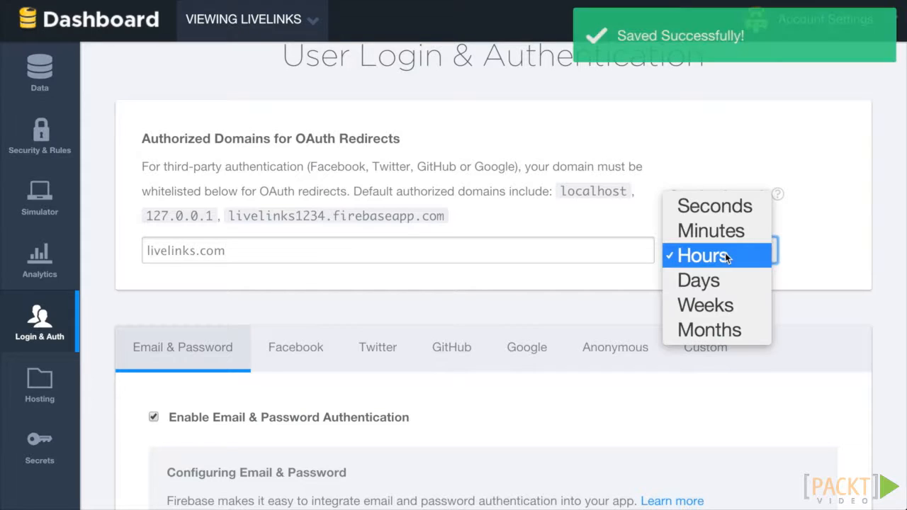
pyautogui.click(717, 255)
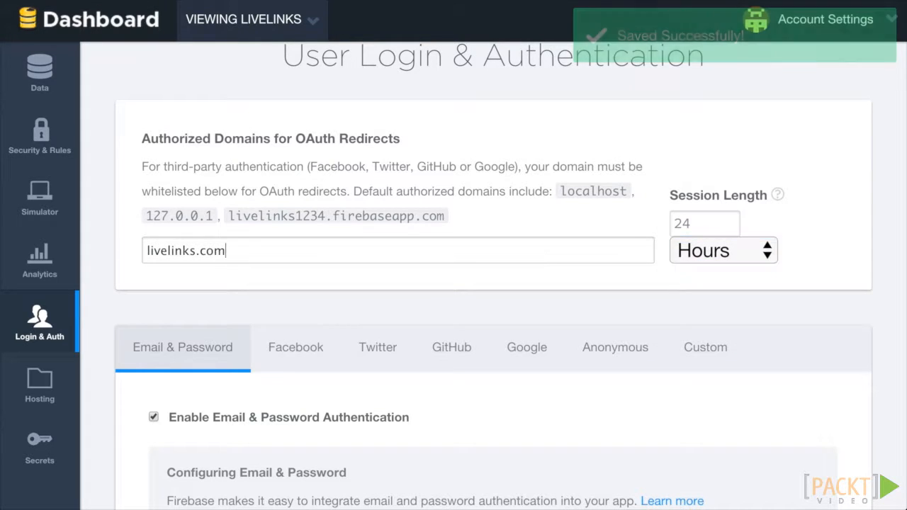
pyautogui.press('Enter')
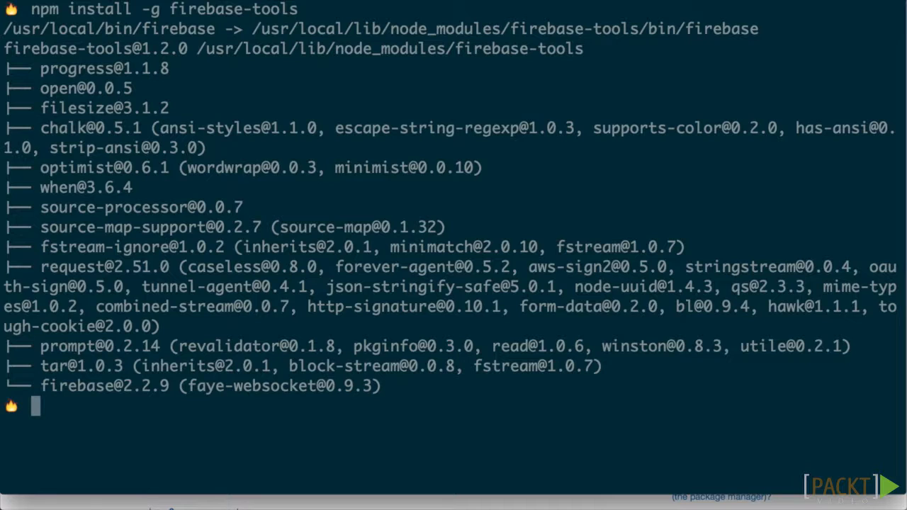
# Run firebase init and choose livelinks as the hosting app
pyautogui.write('firebase init')
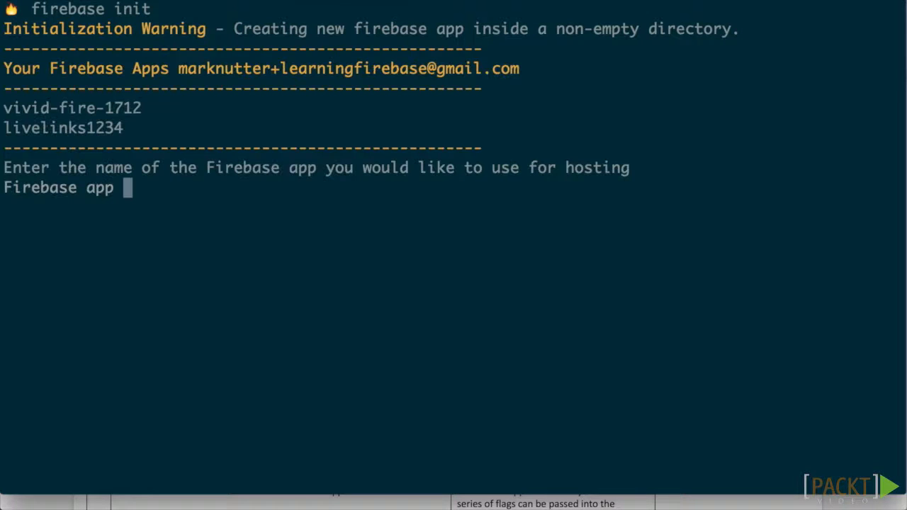
pyautogui.write('livelinks')
pyautogui.write('firebase')
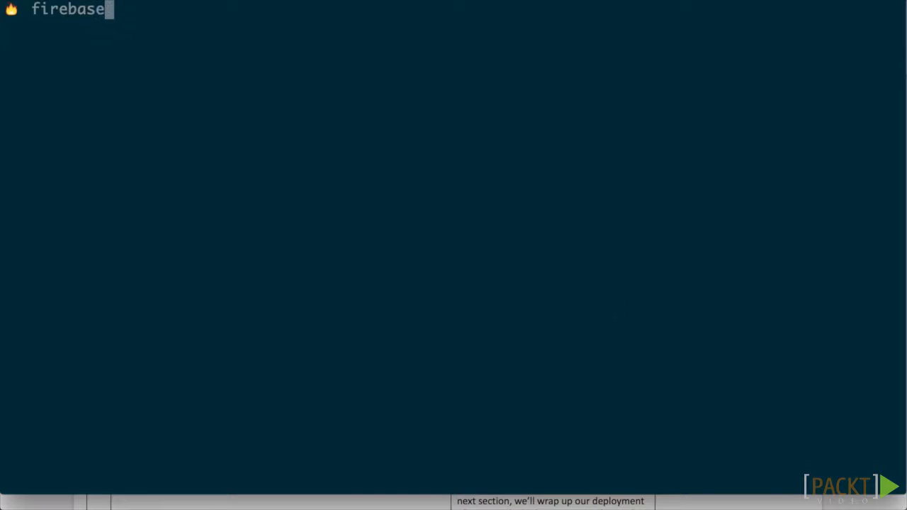
# Log in with firebase login, log out, and log in again
pyautogui.write('login')
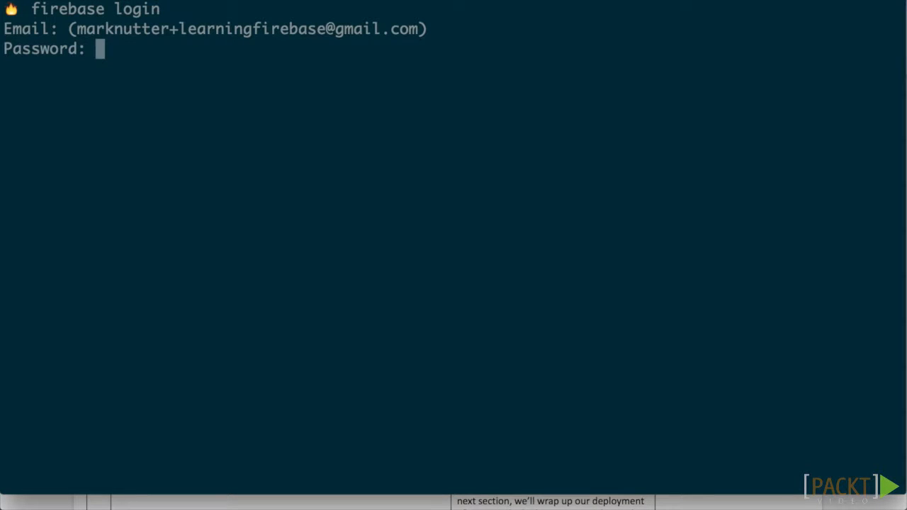
pyautogui.press('Enter')
pyautogui.write('firebase login')
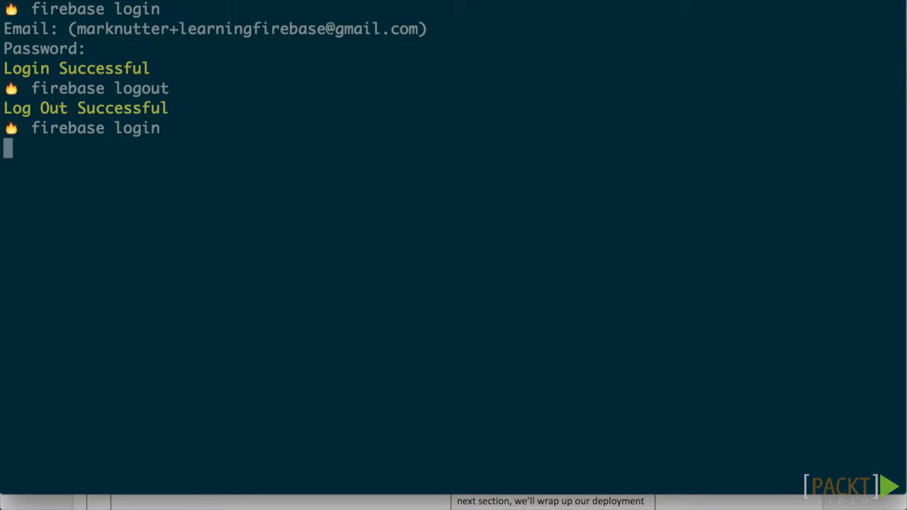
pyautogui.press('Enter')
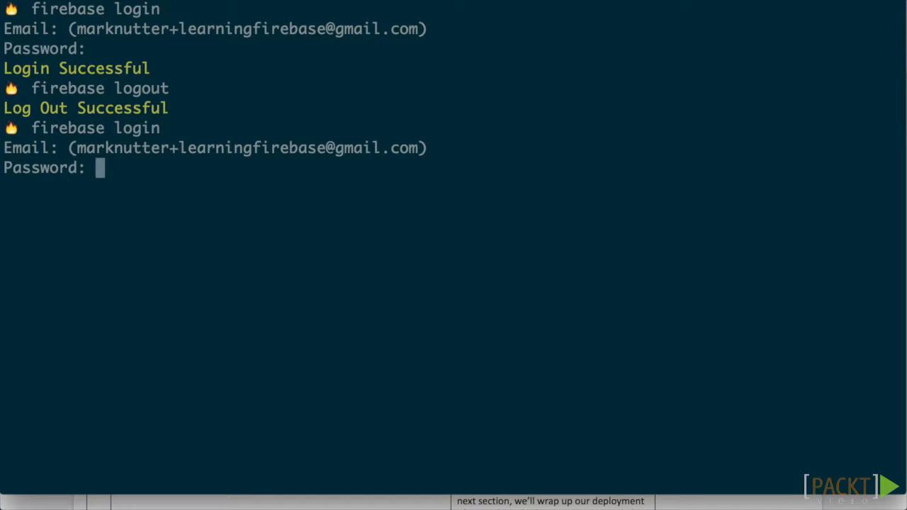
# List the account's apps with firebase list, then run firebase deploy
pyautogui.write('firebase list')
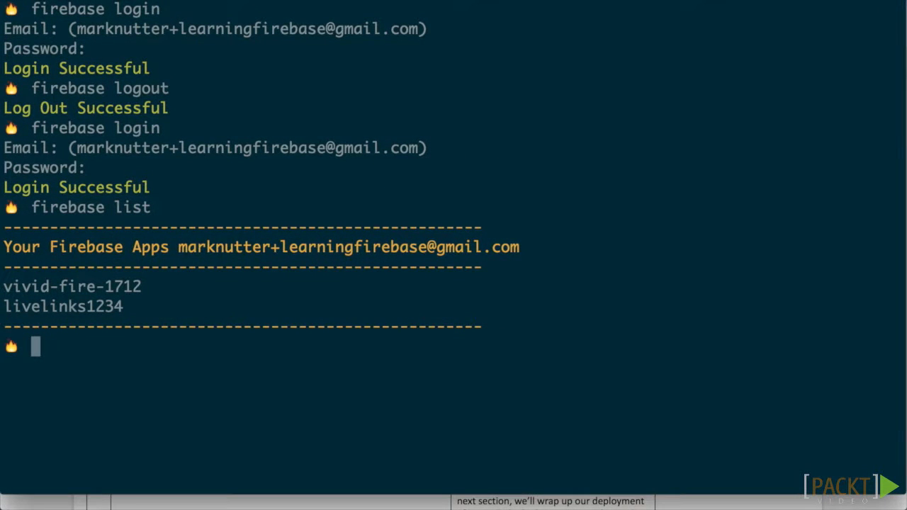
pyautogui.write('firebase')
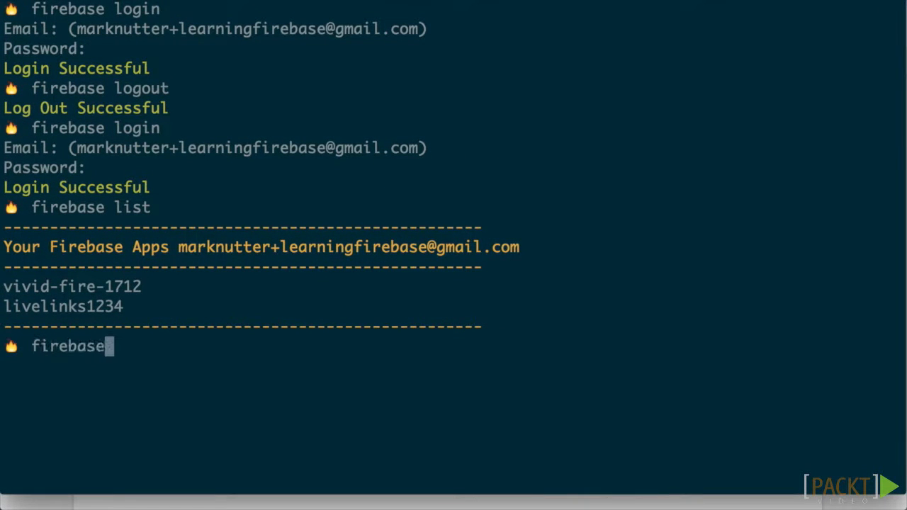
pyautogui.write('deploy')
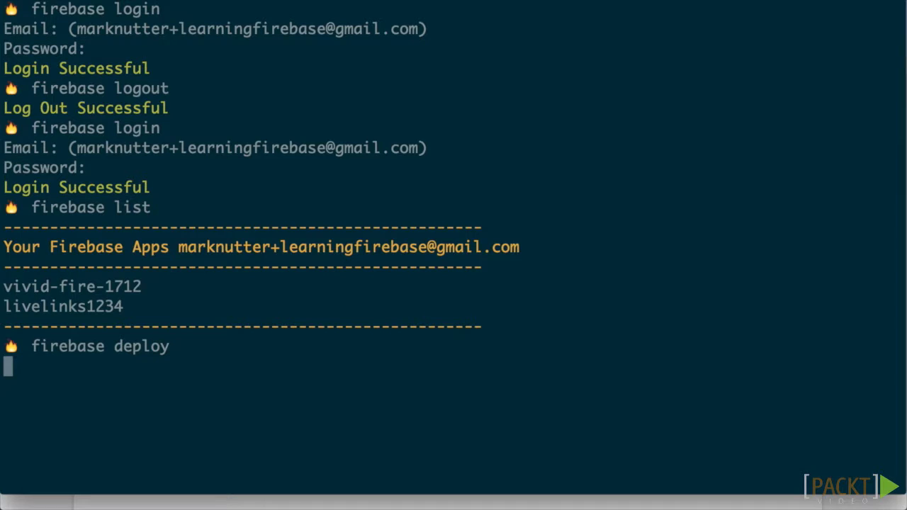